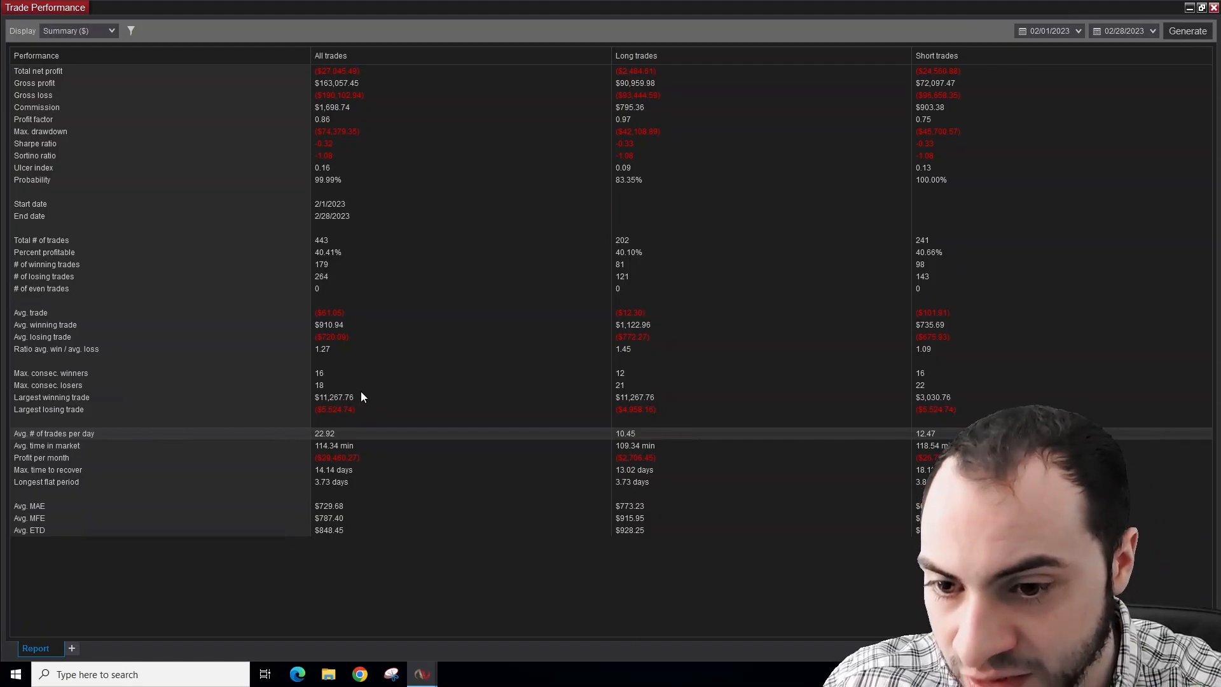
pyautogui.moveTo(327, 160)
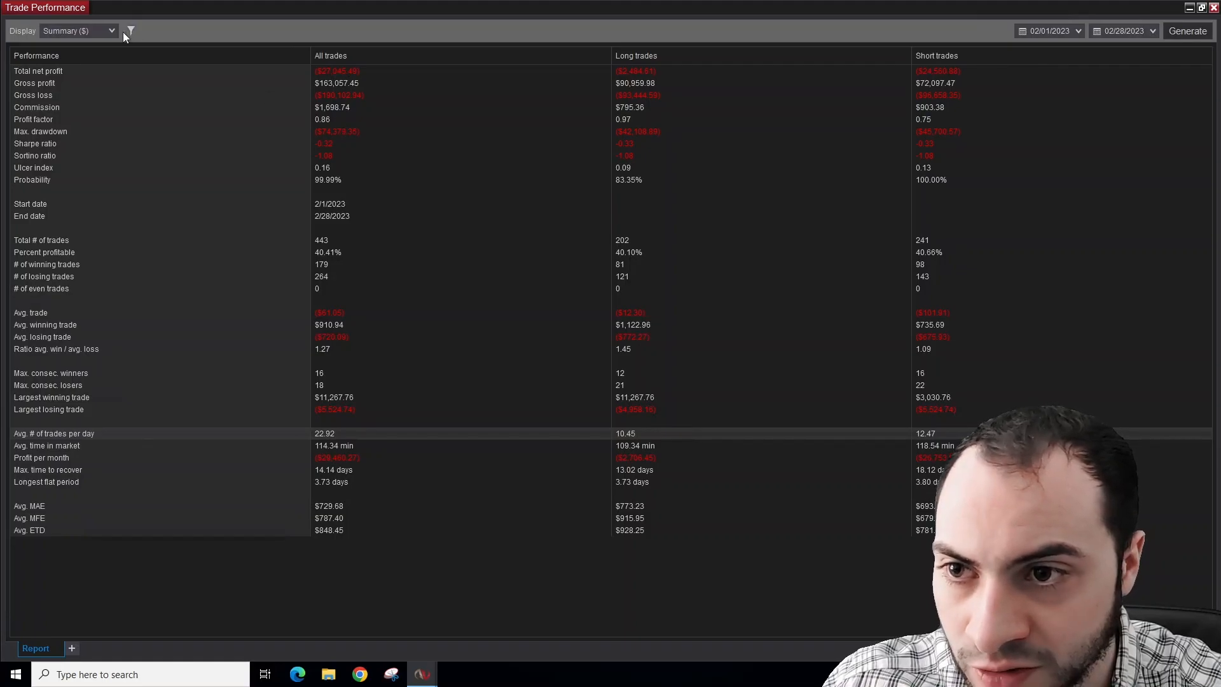
pyautogui.moveTo(246, 100)
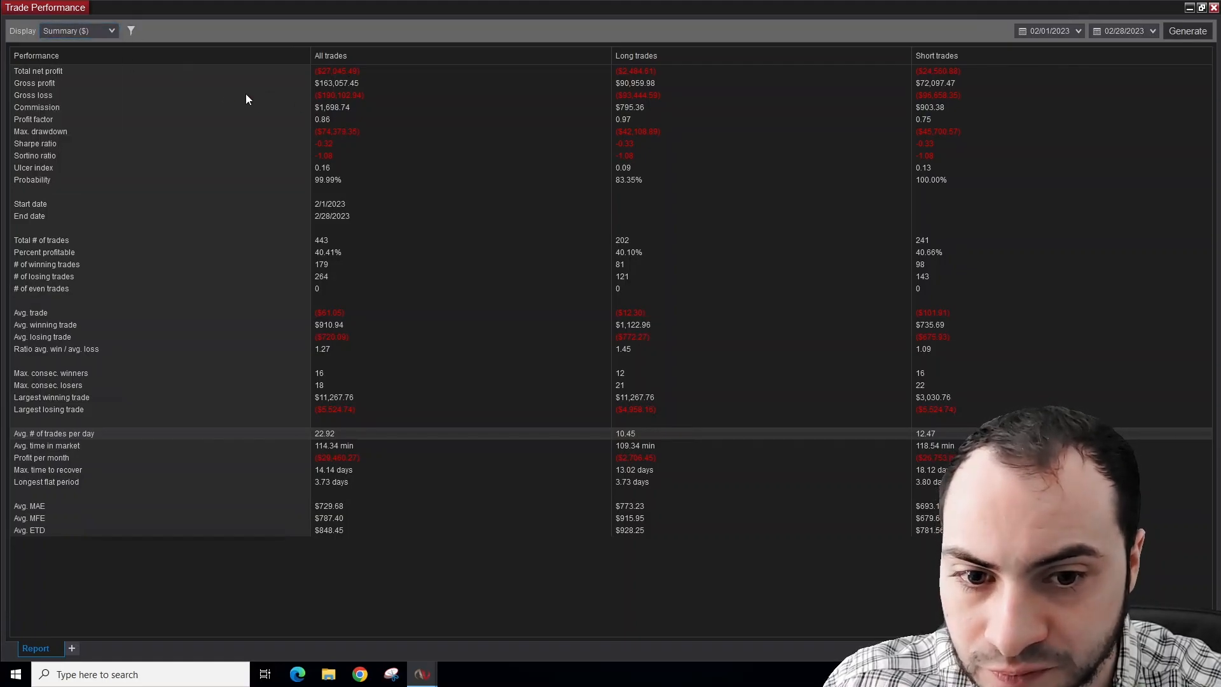
# Switch the February report display to Analysis ($), daily period, with Cumulative Net Profit graph
pyautogui.click(75, 31)
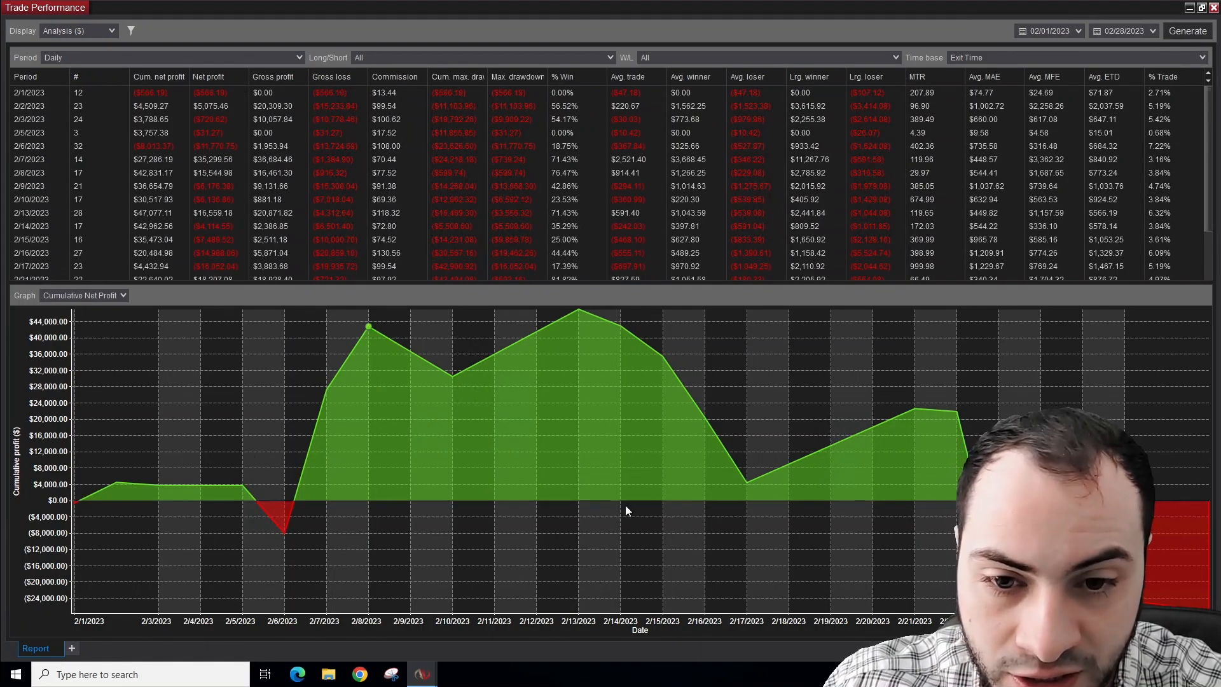
pyautogui.moveTo(524, 436)
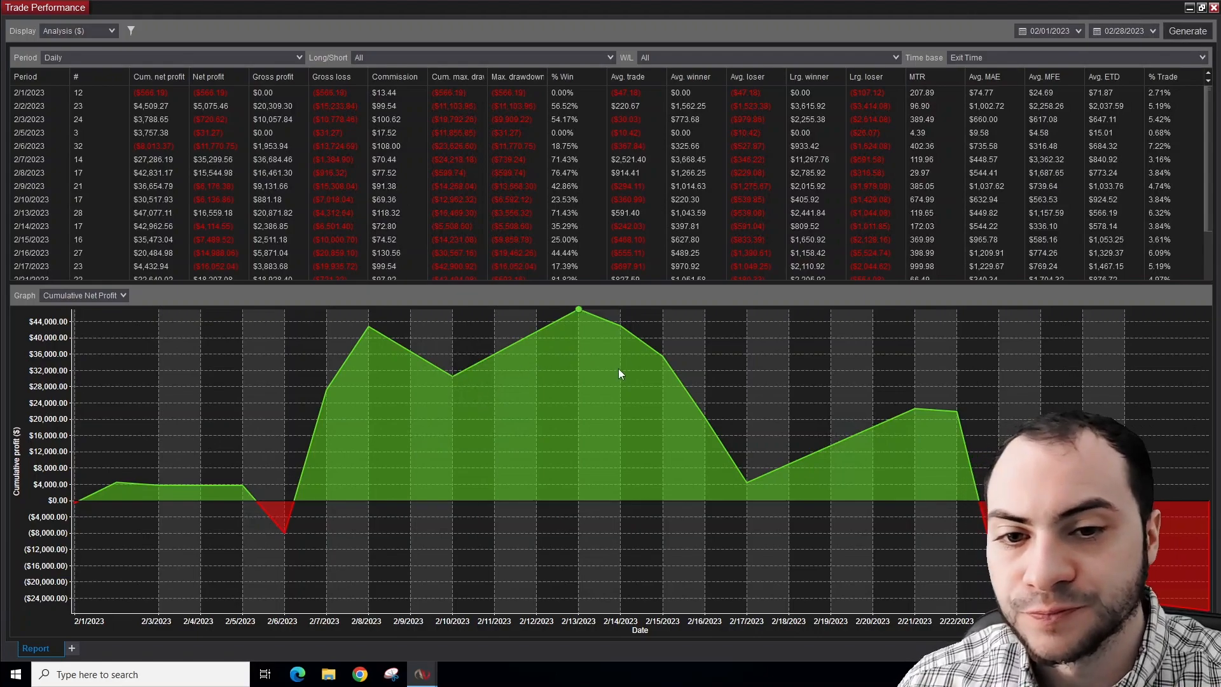
pyautogui.moveTo(369, 326)
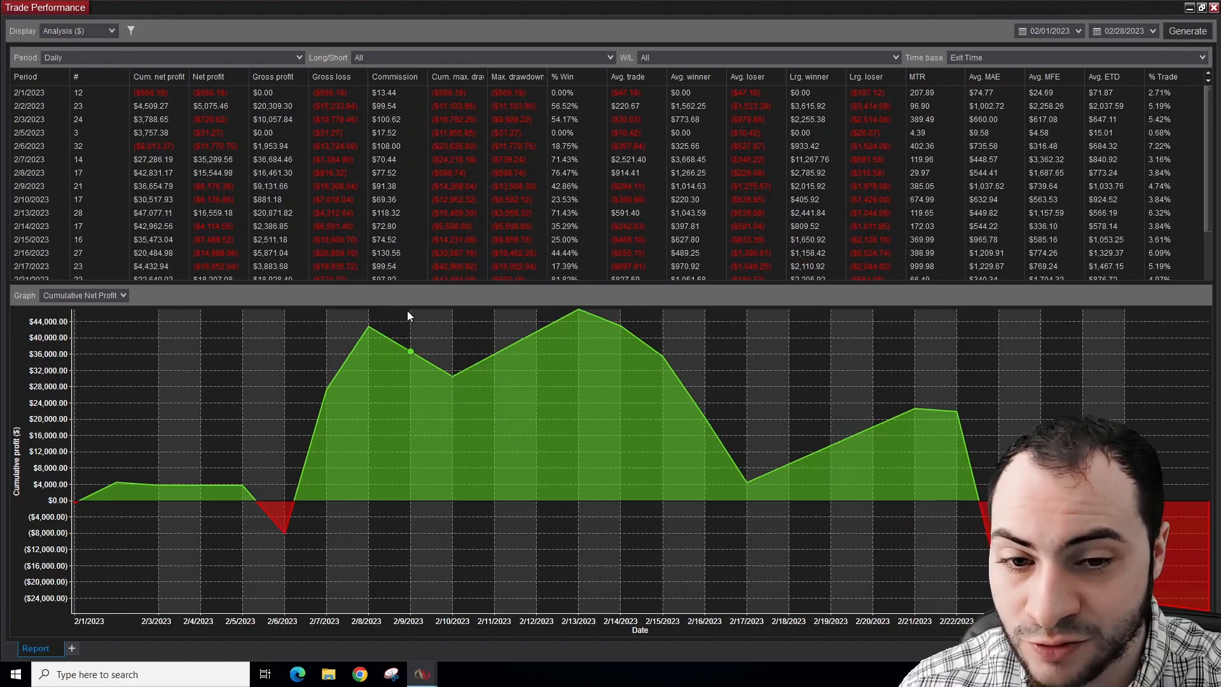
pyautogui.moveTo(407, 306)
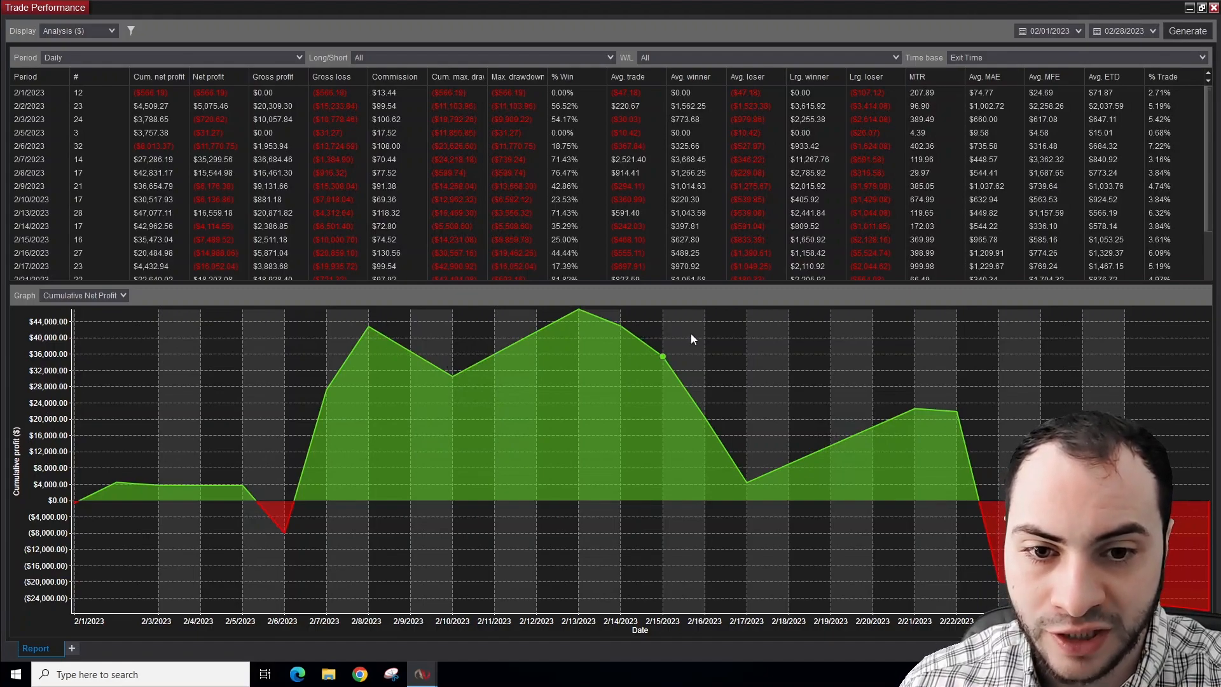
pyautogui.moveTo(1176, 356)
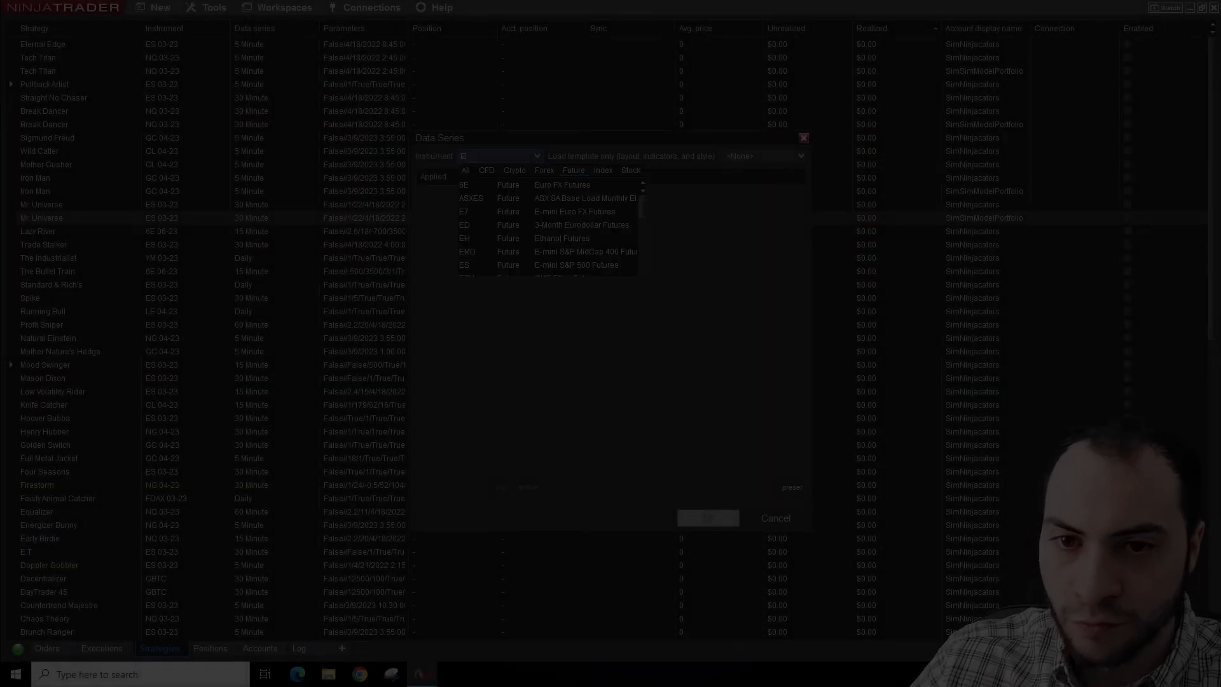
# Create a 365-day daily candlestick chart for the ES 03-23 contract
pyautogui.click(464, 265)
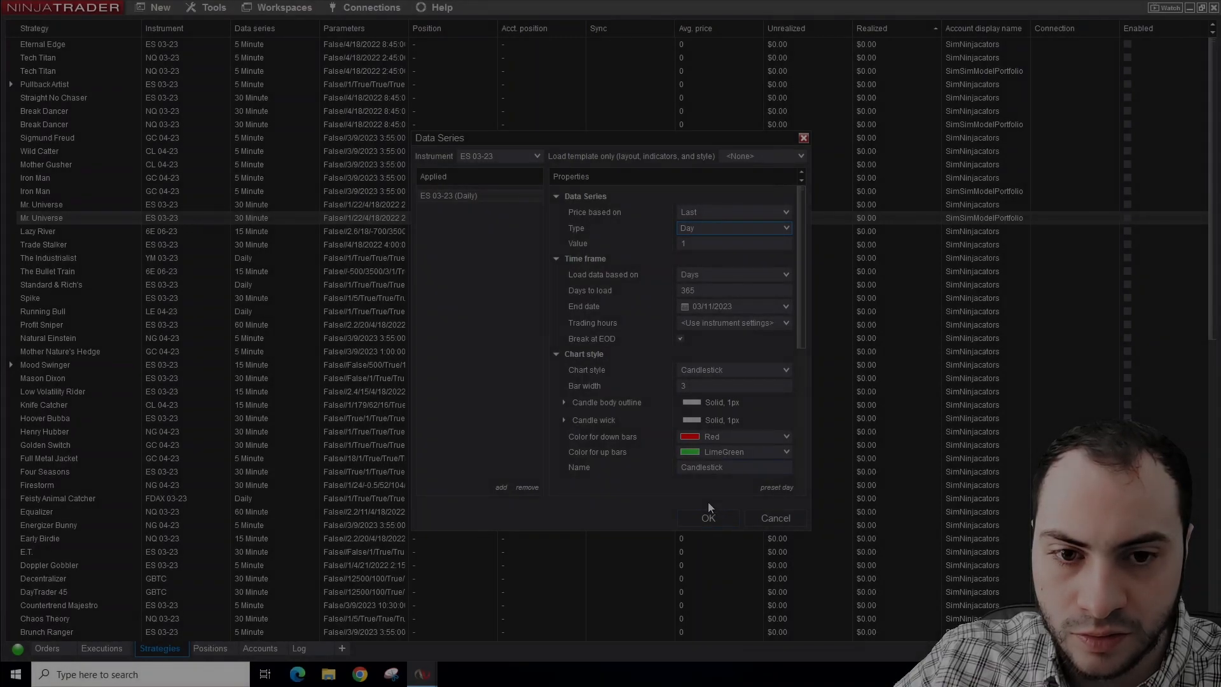
pyautogui.click(707, 517)
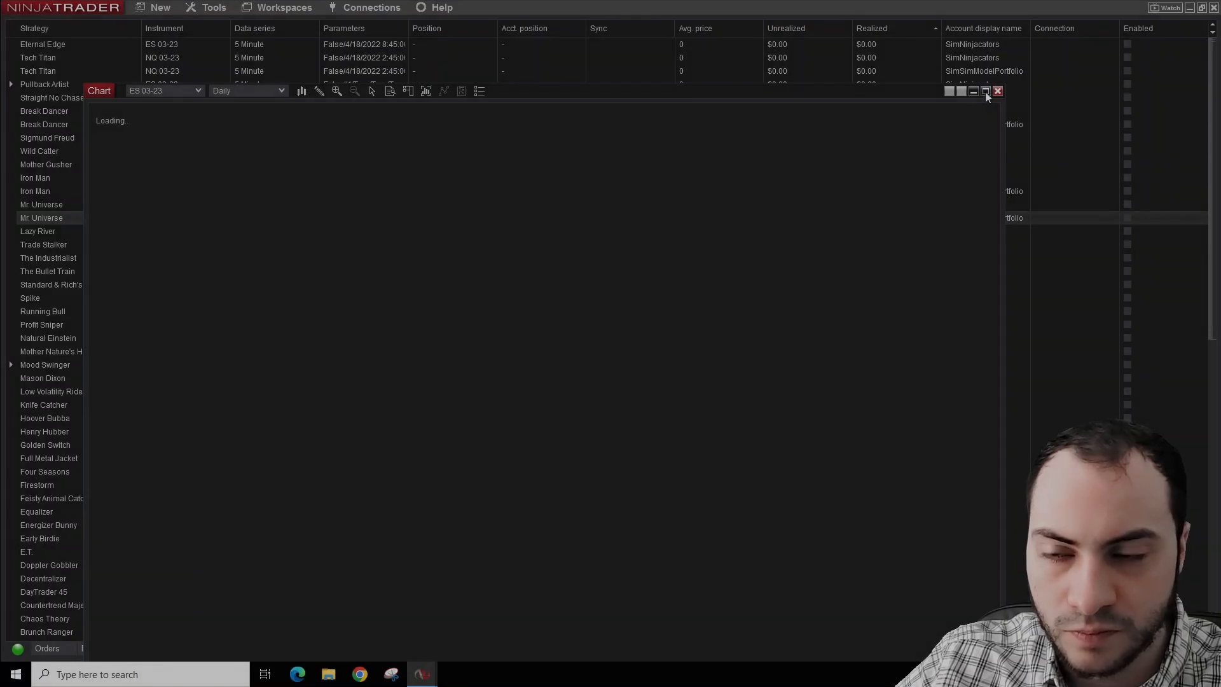
# Maximize the ES 03-23 daily chart window to full screen
pyautogui.click(985, 91)
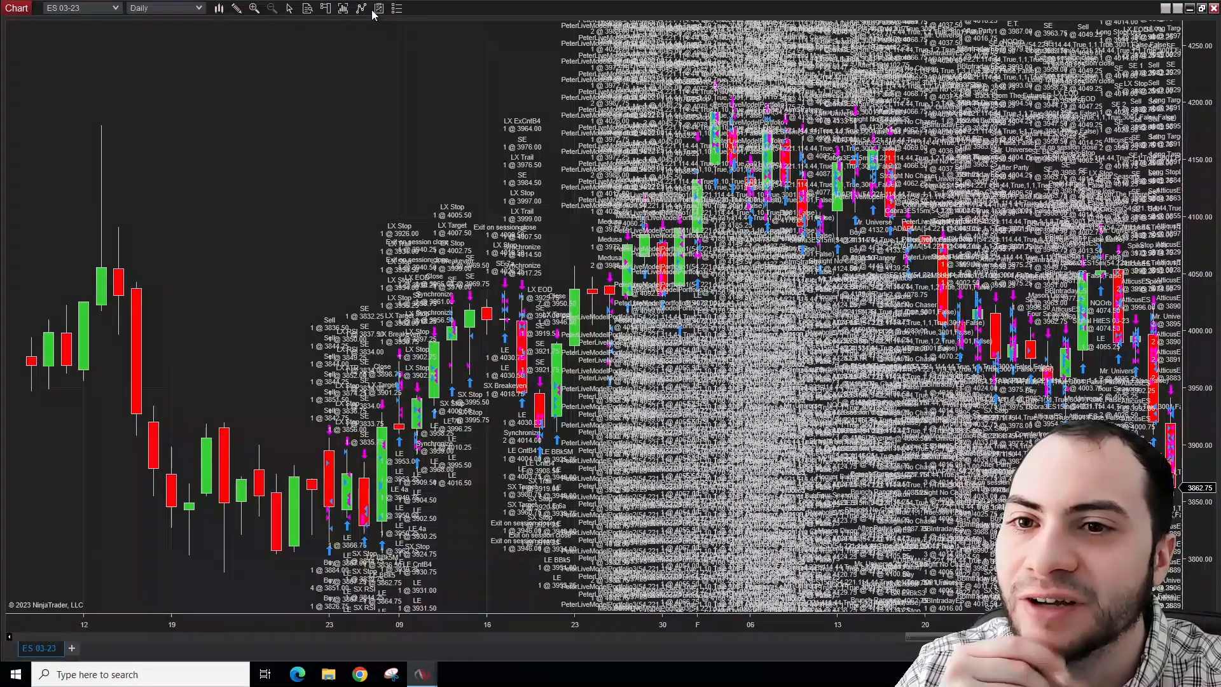
pyautogui.moveTo(396, 8)
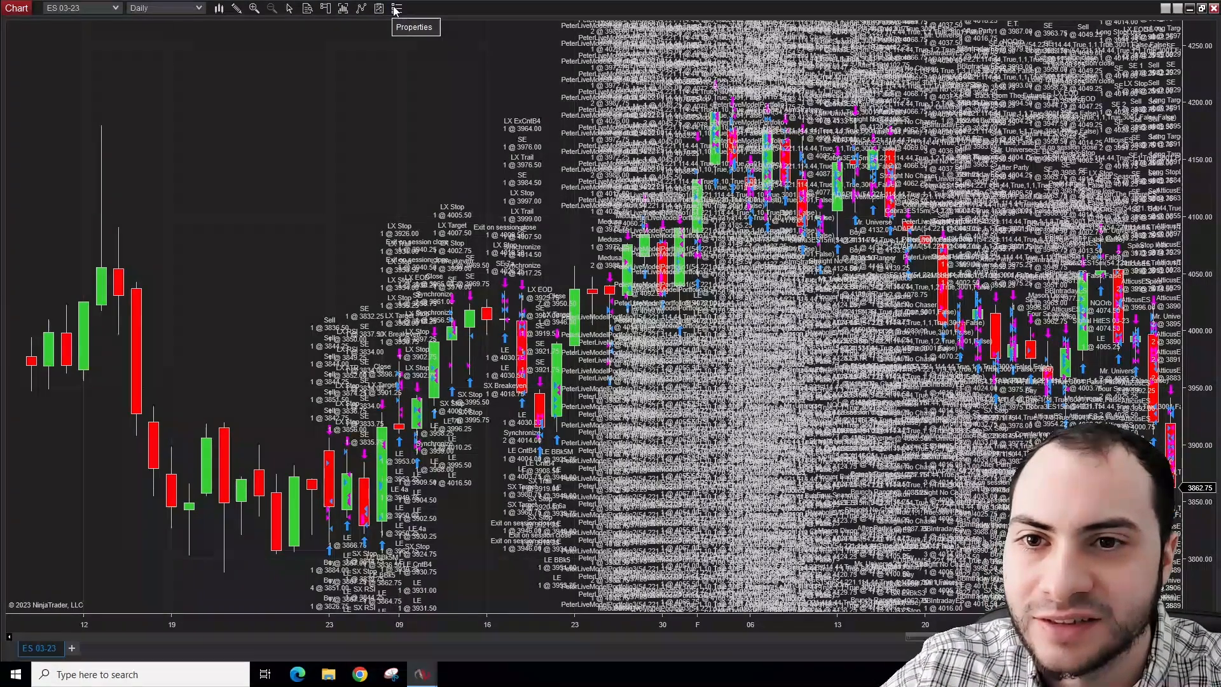
pyautogui.moveTo(379, 8)
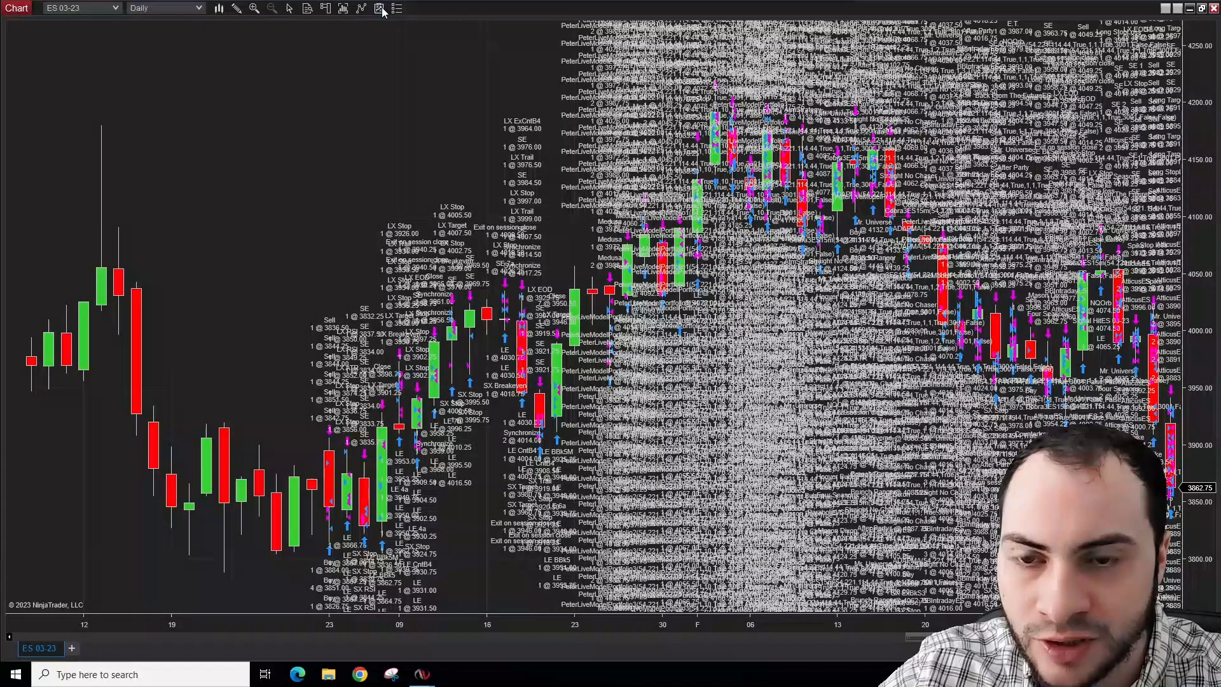
pyautogui.moveTo(358, 61)
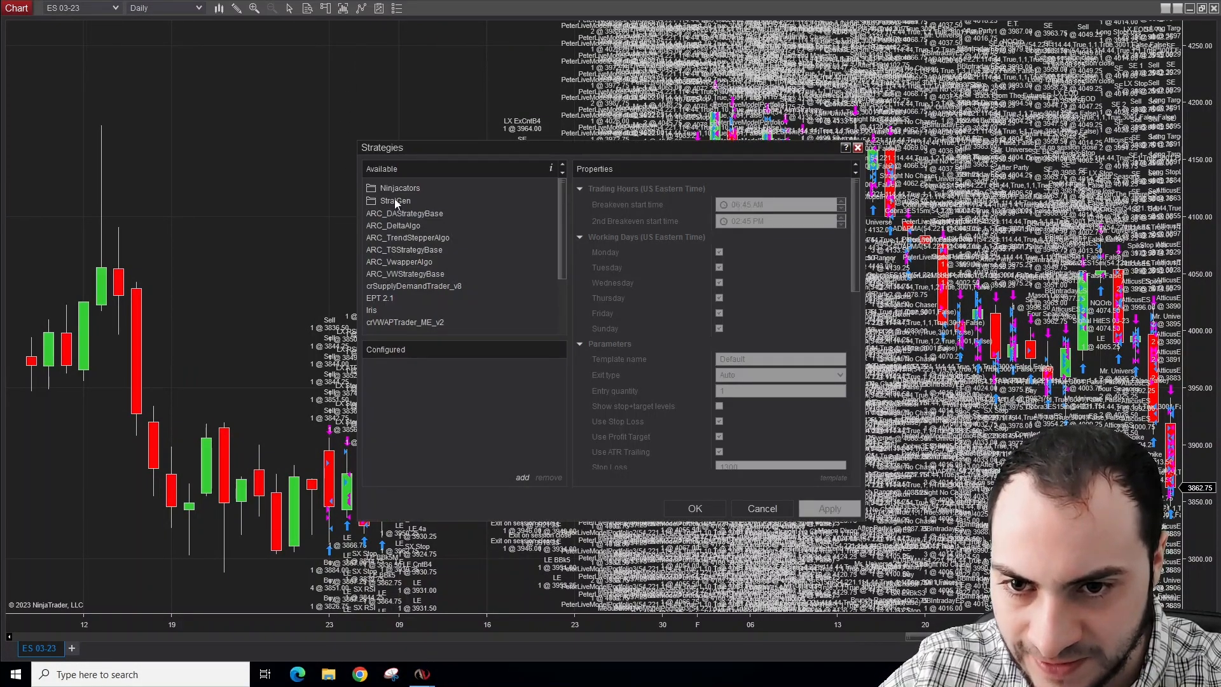
# Add the StratGen strategy to the ES 03-23 chart, then apply and confirm
pyautogui.click(395, 200)
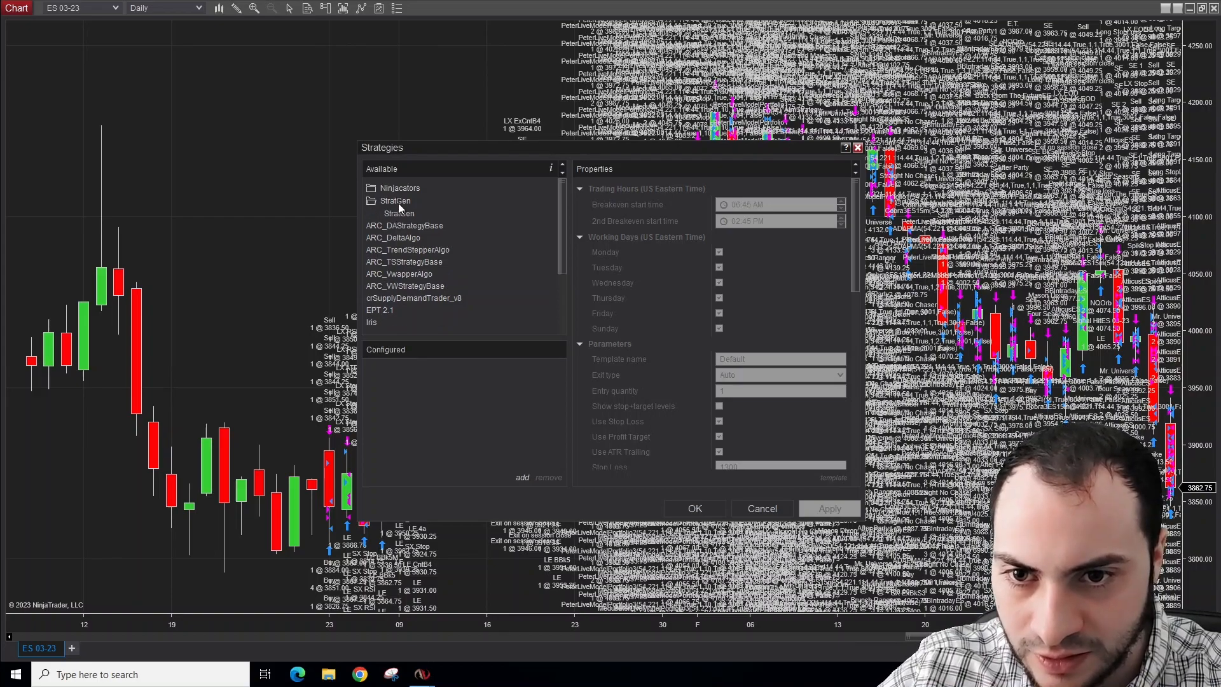
pyautogui.click(398, 214)
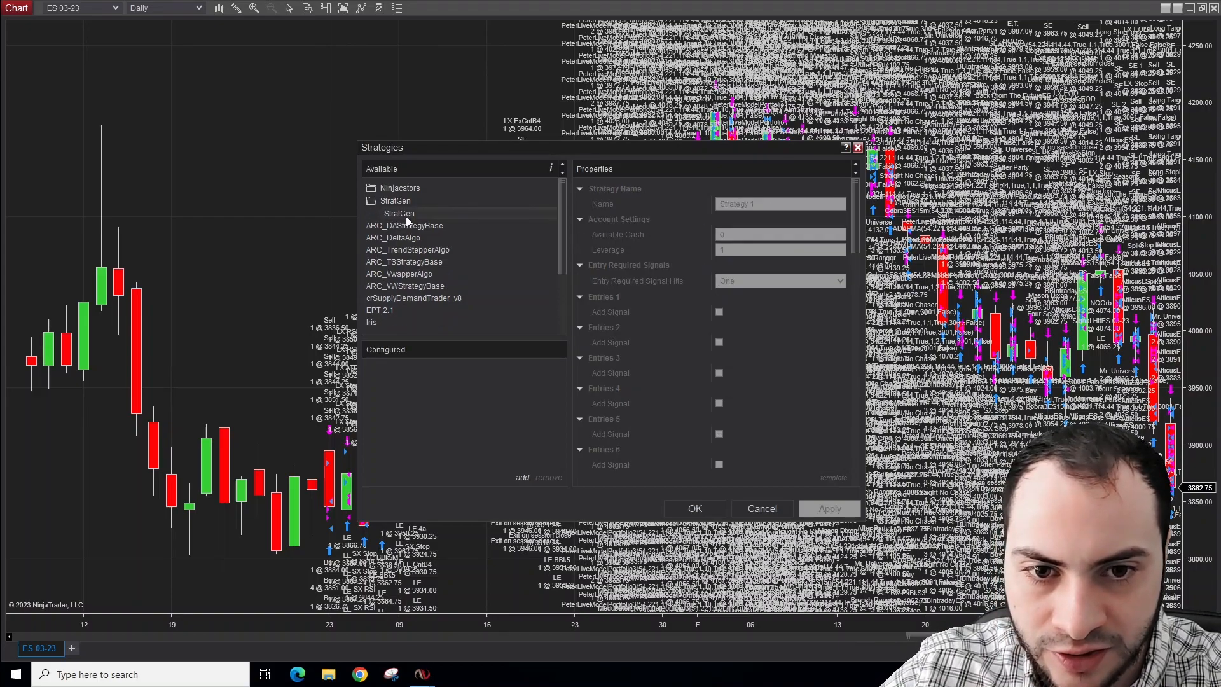
pyautogui.click(521, 476)
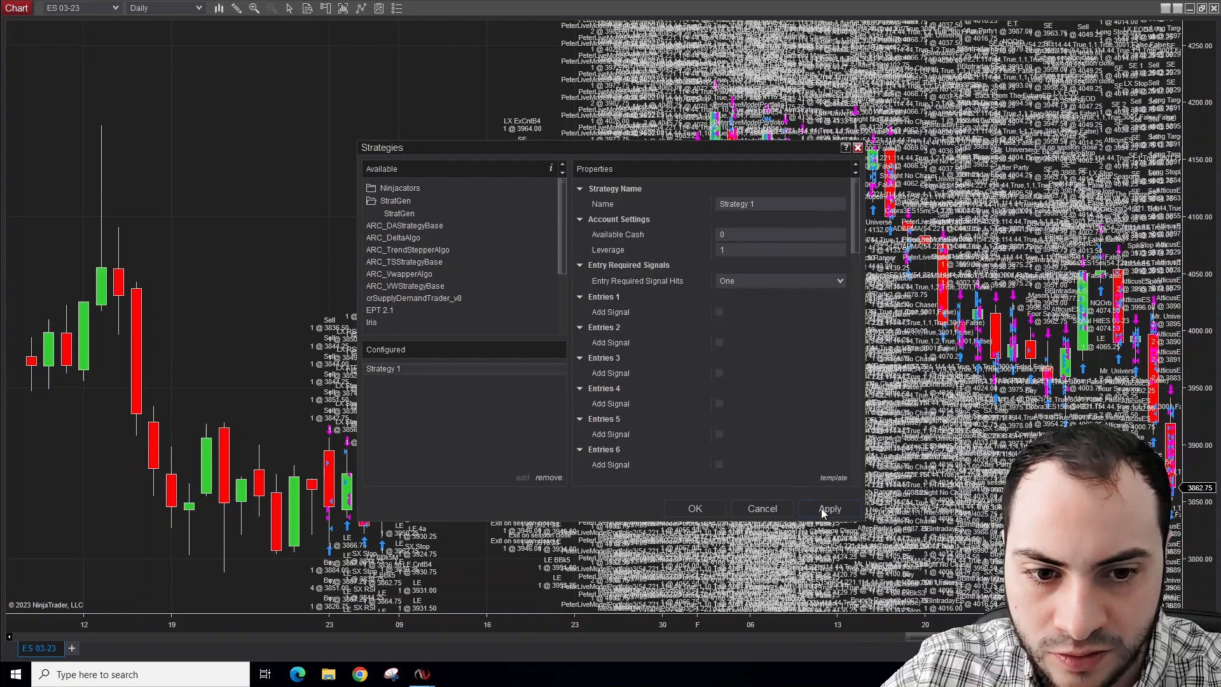
pyautogui.click(829, 508)
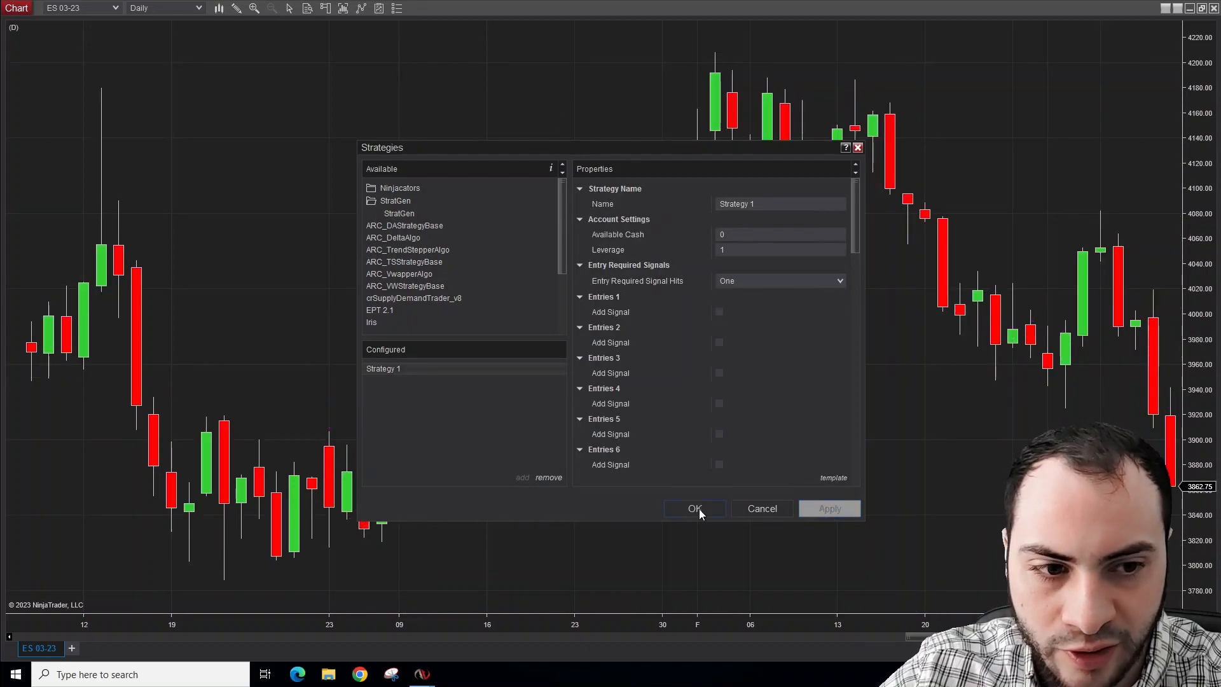
pyautogui.click(694, 507)
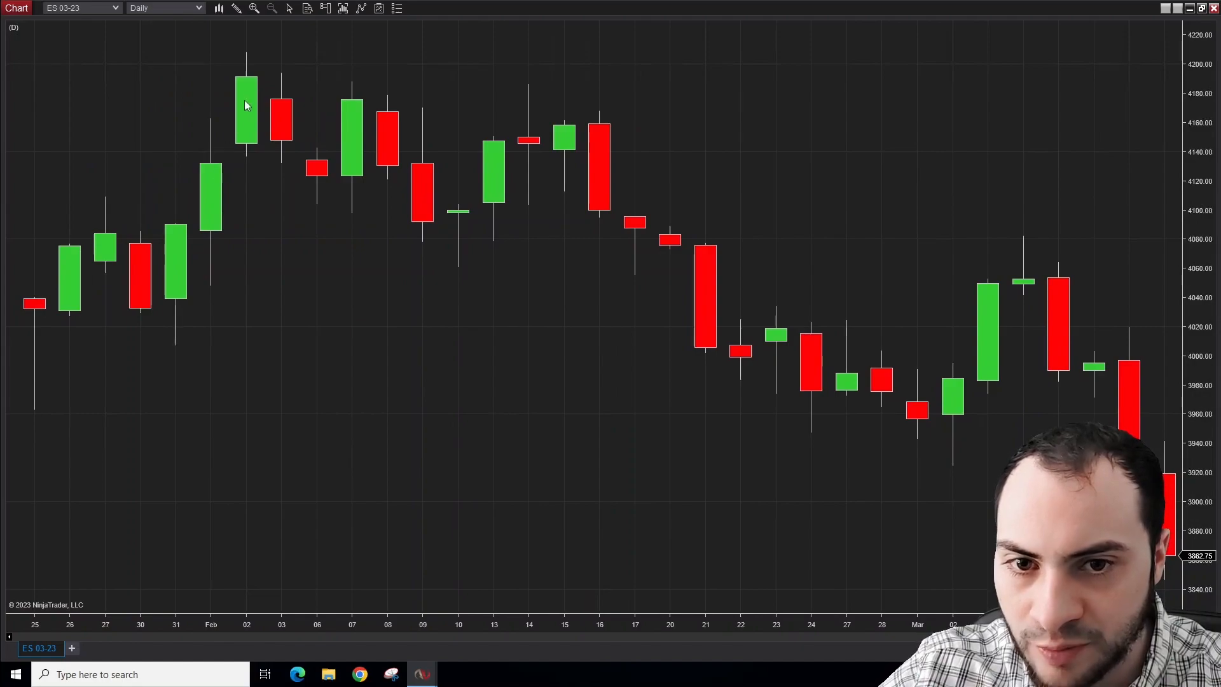
pyautogui.moveTo(572, 155)
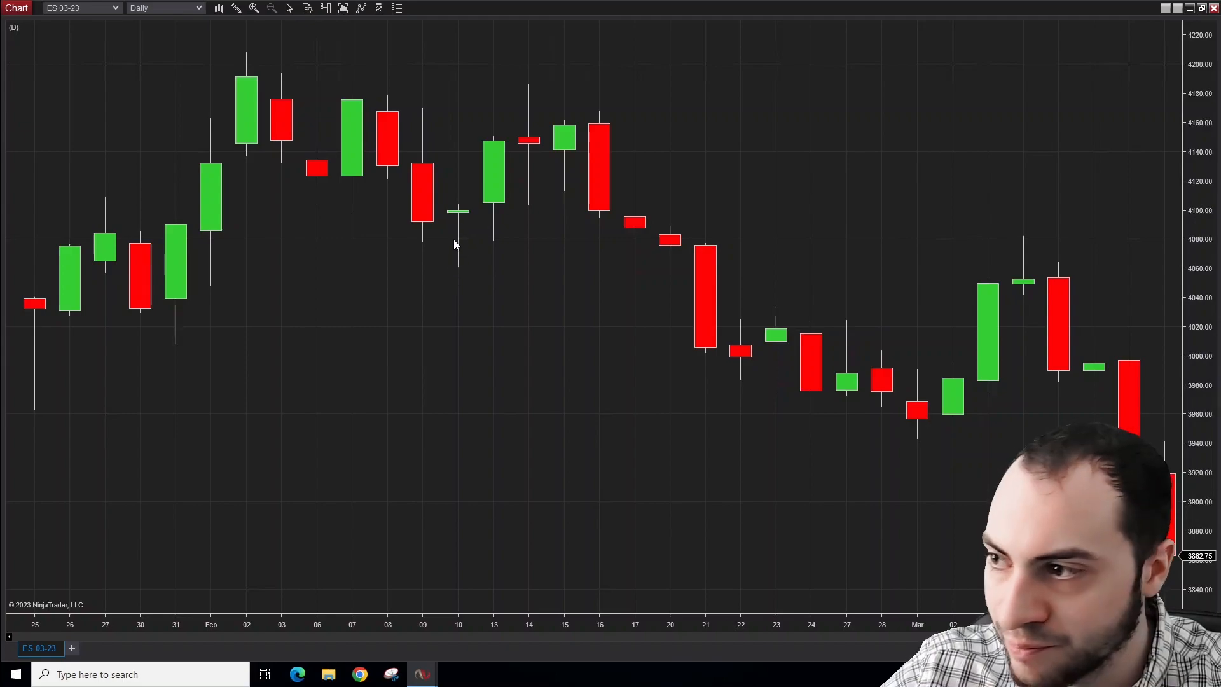
pyautogui.moveTo(463, 243)
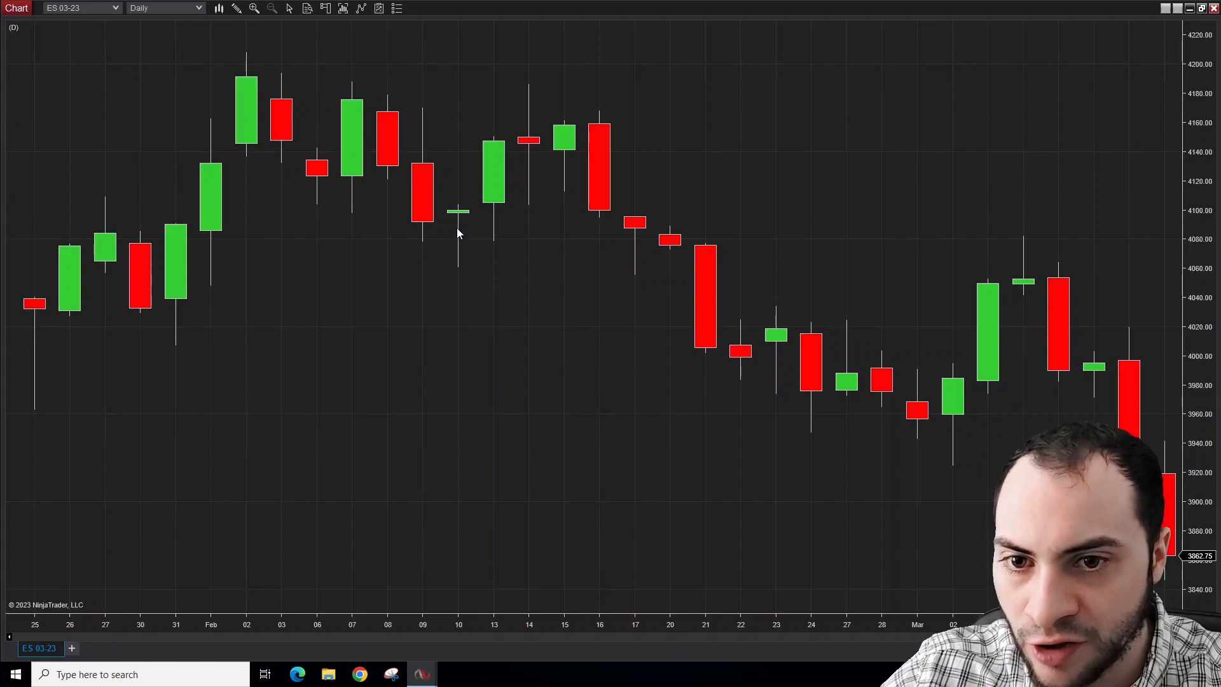
pyautogui.moveTo(459, 216)
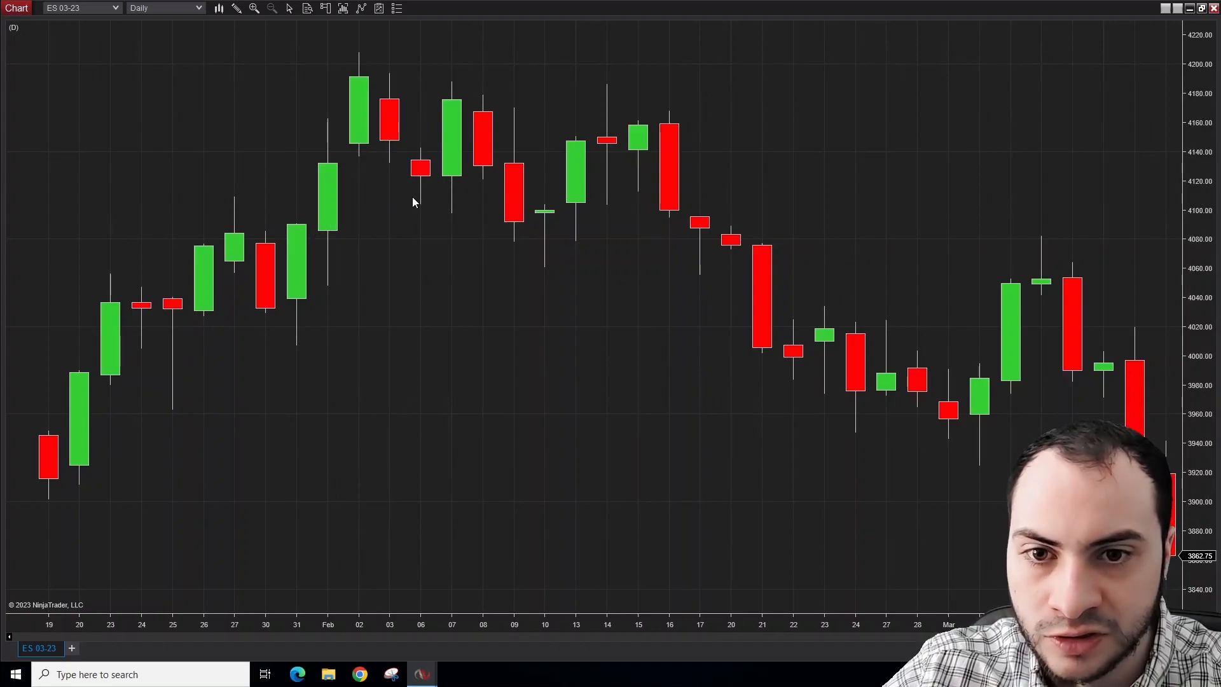
pyautogui.moveTo(326, 236)
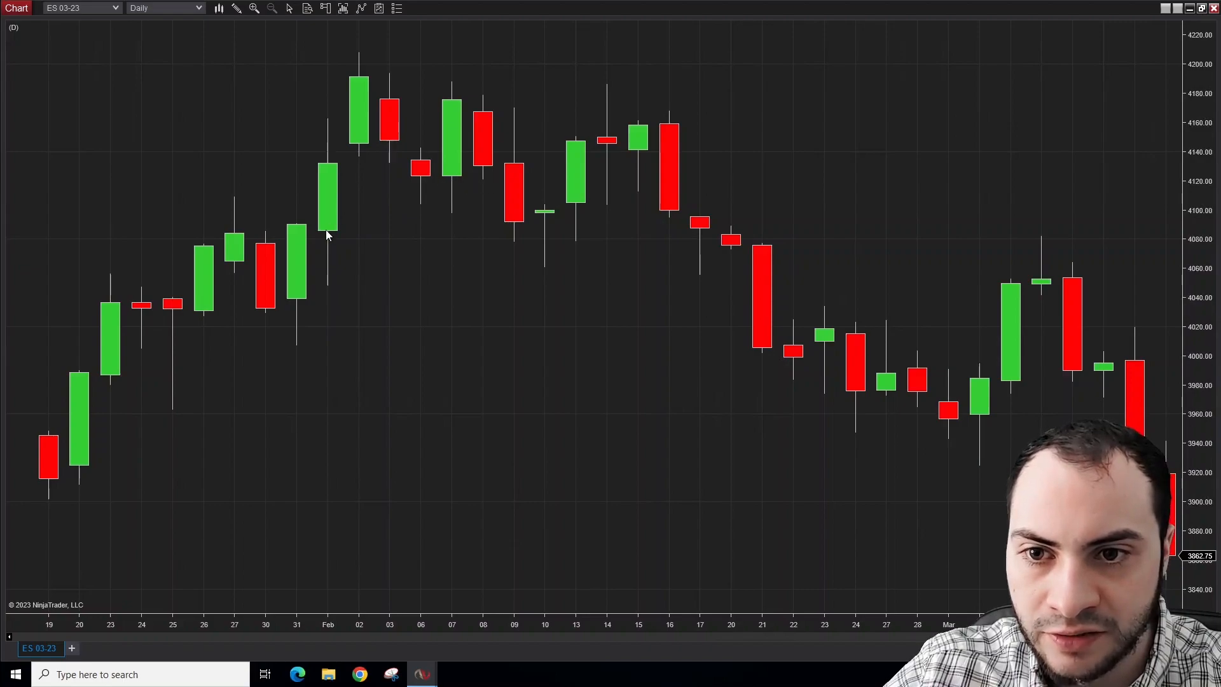
pyautogui.moveTo(374, 140)
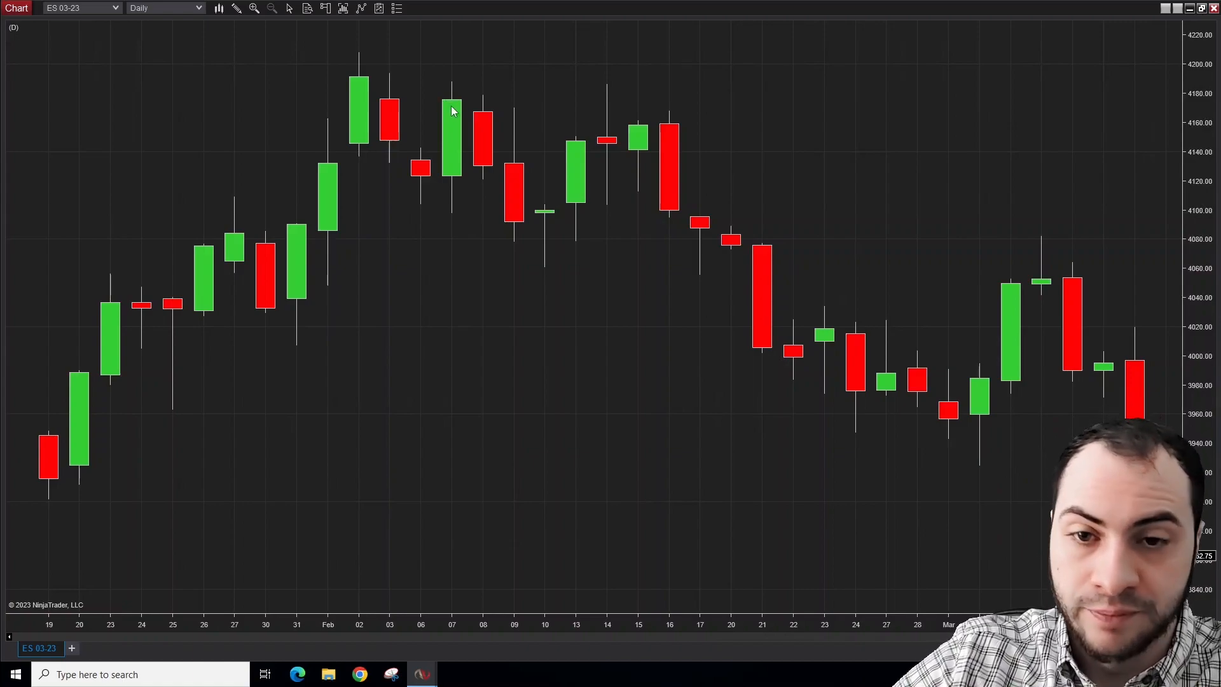
pyautogui.moveTo(520, 106)
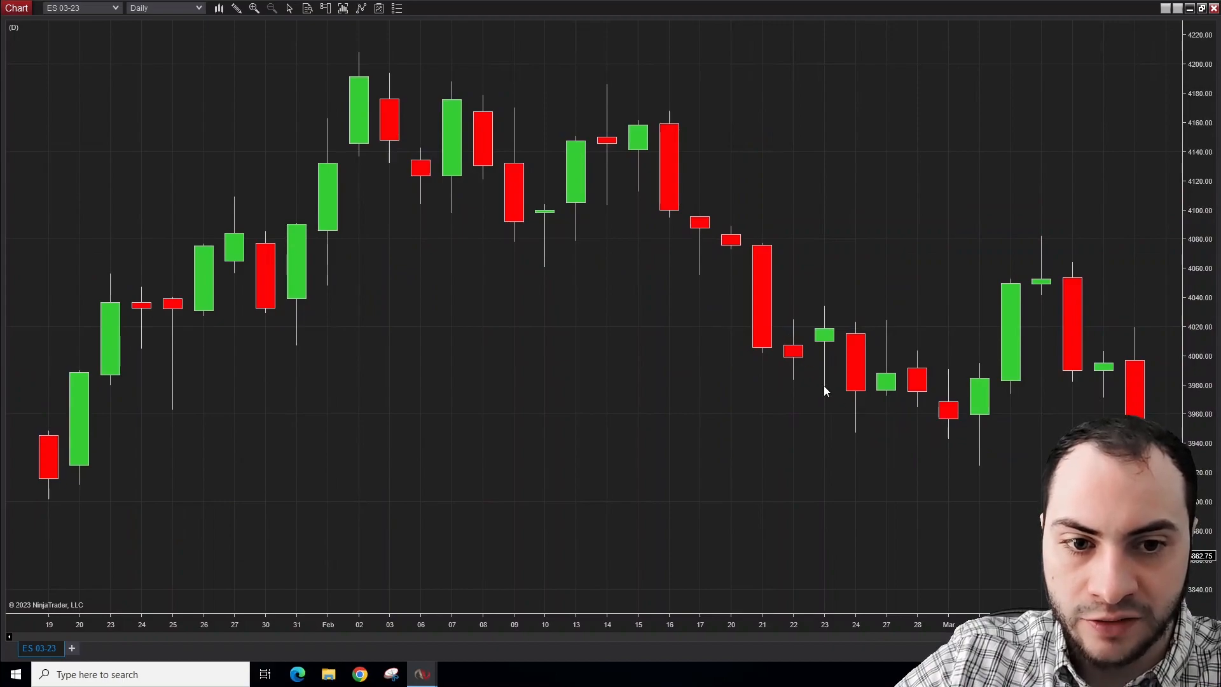
pyautogui.moveTo(890, 360)
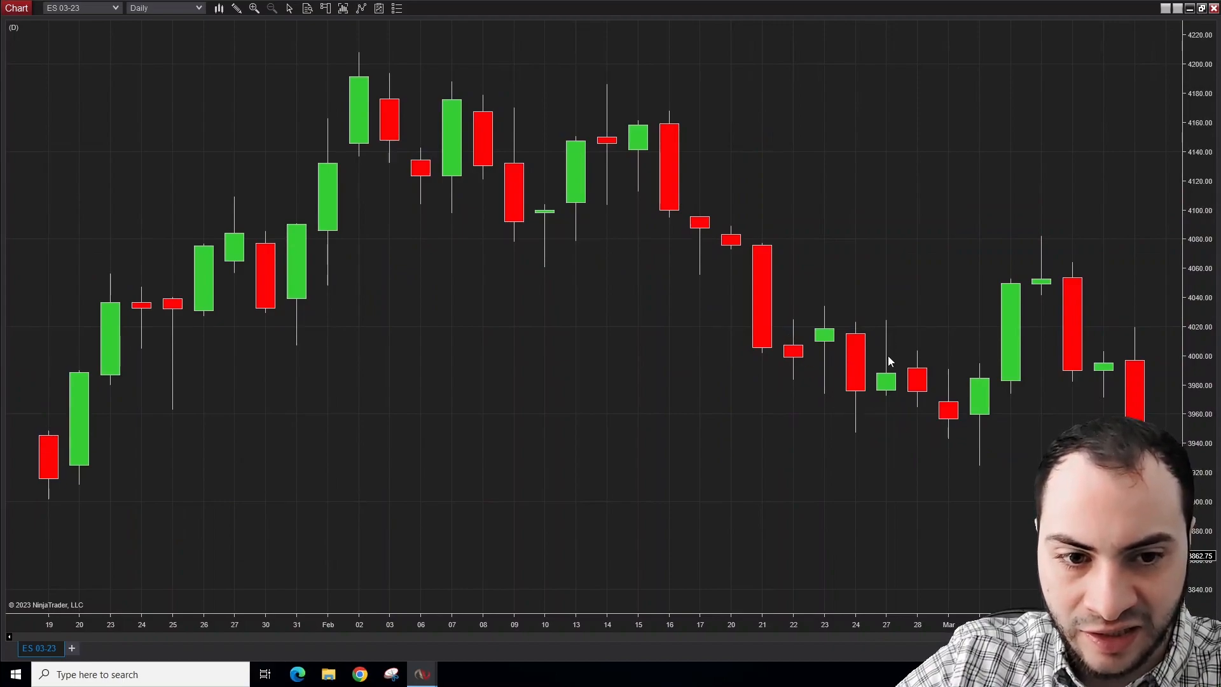
pyautogui.moveTo(818, 274)
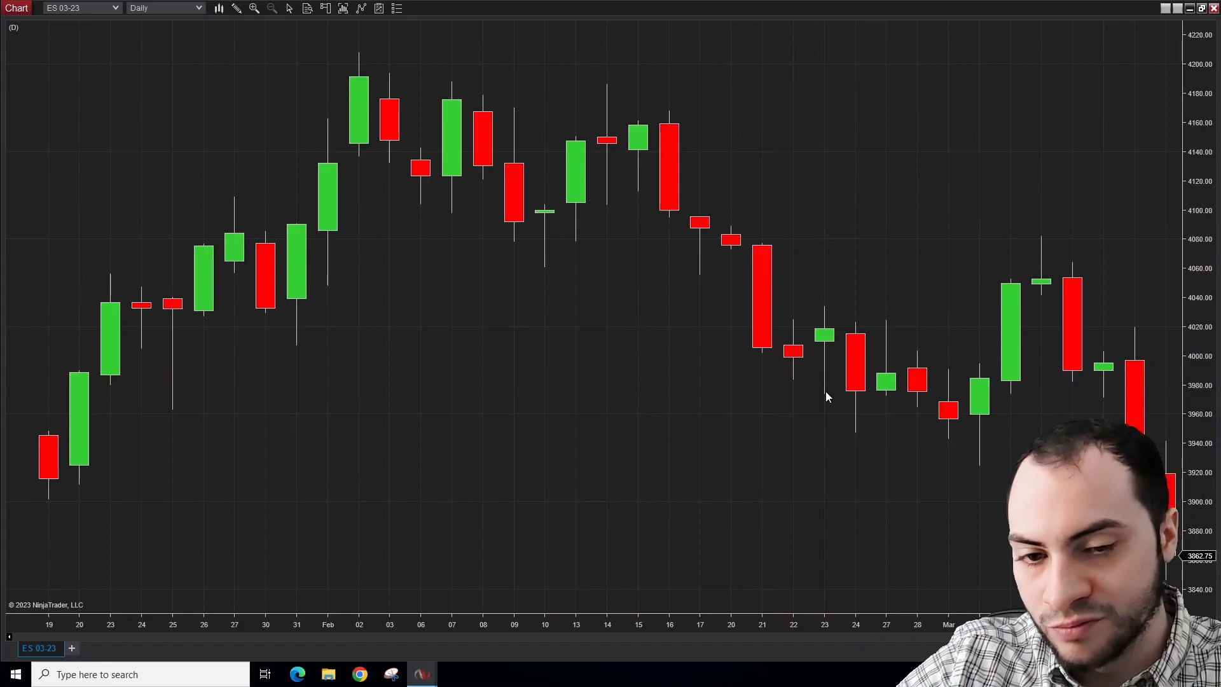
pyautogui.moveTo(833, 383)
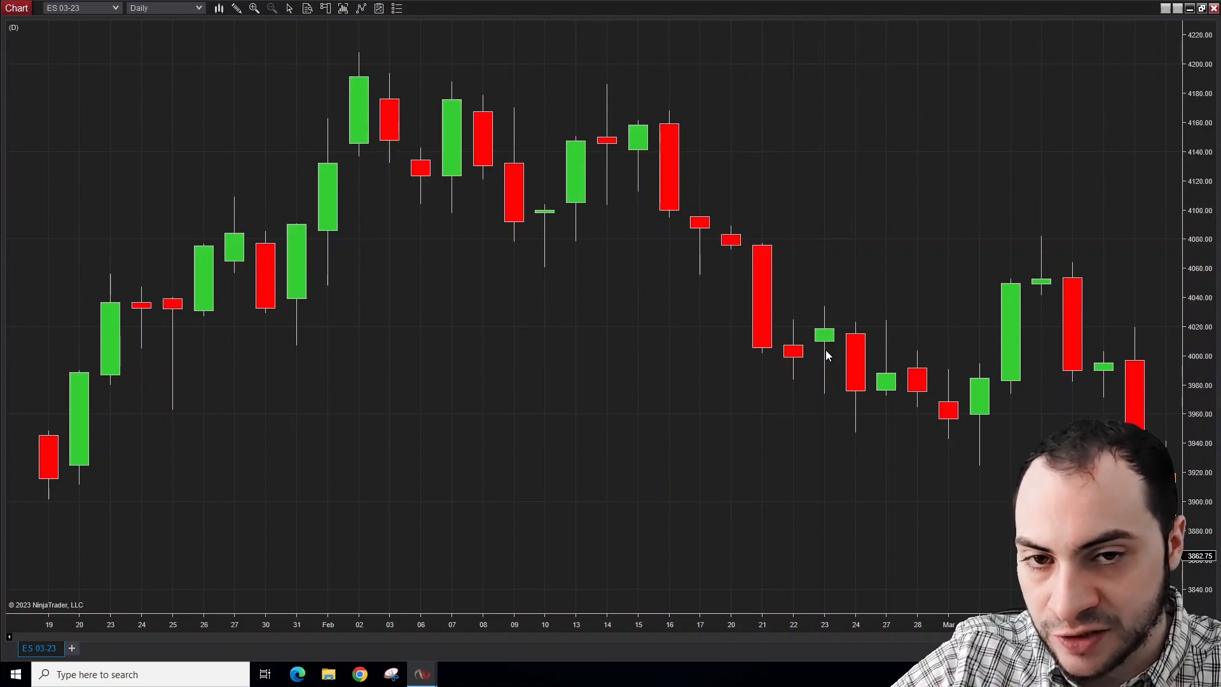
pyautogui.moveTo(860, 311)
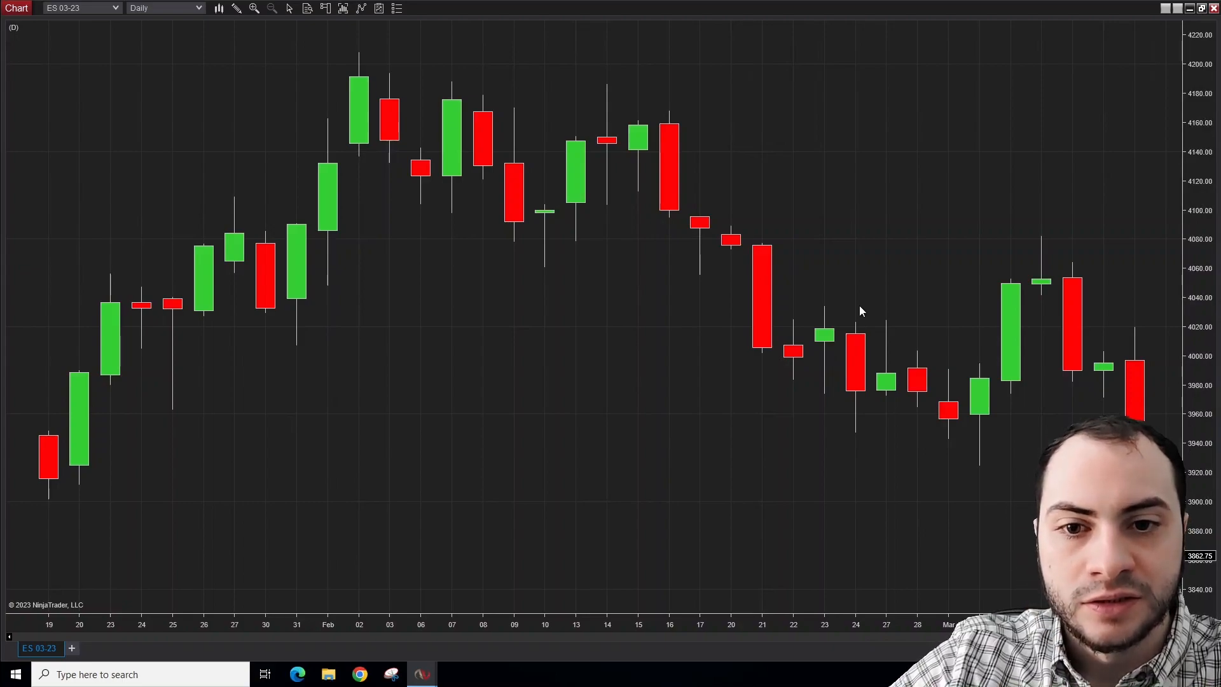